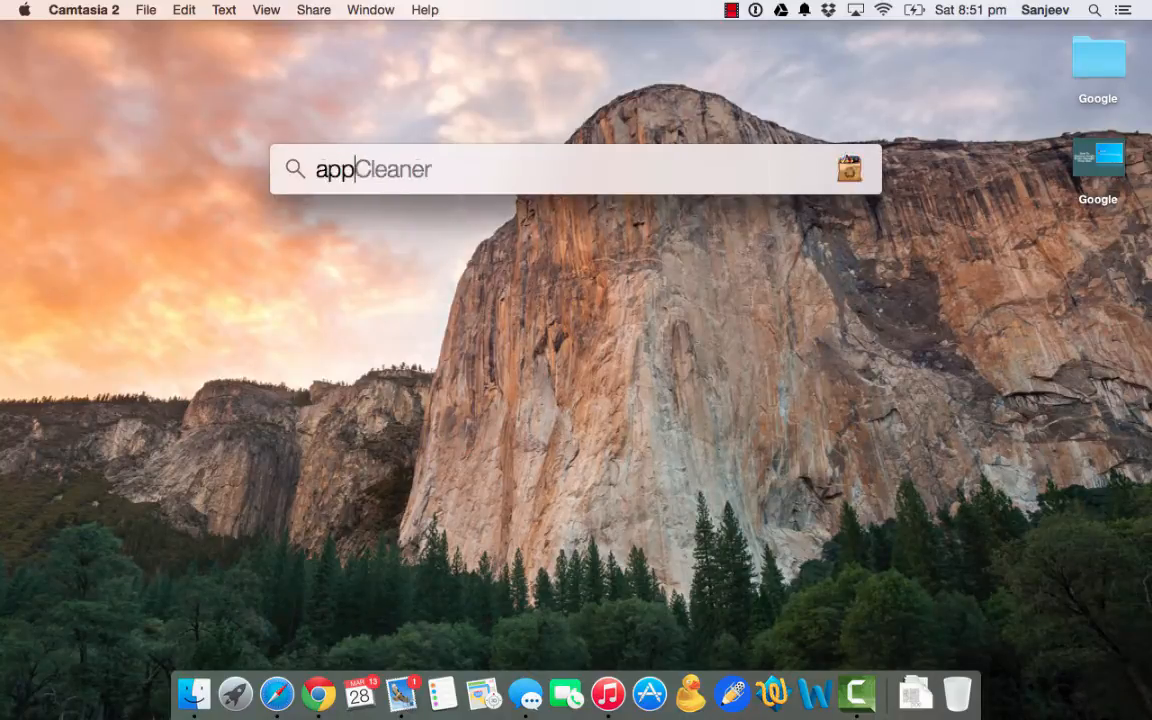
# Launch AppCleaner and scroll its installed-applications list down toward MusicManager
pyautogui.press('Escape')
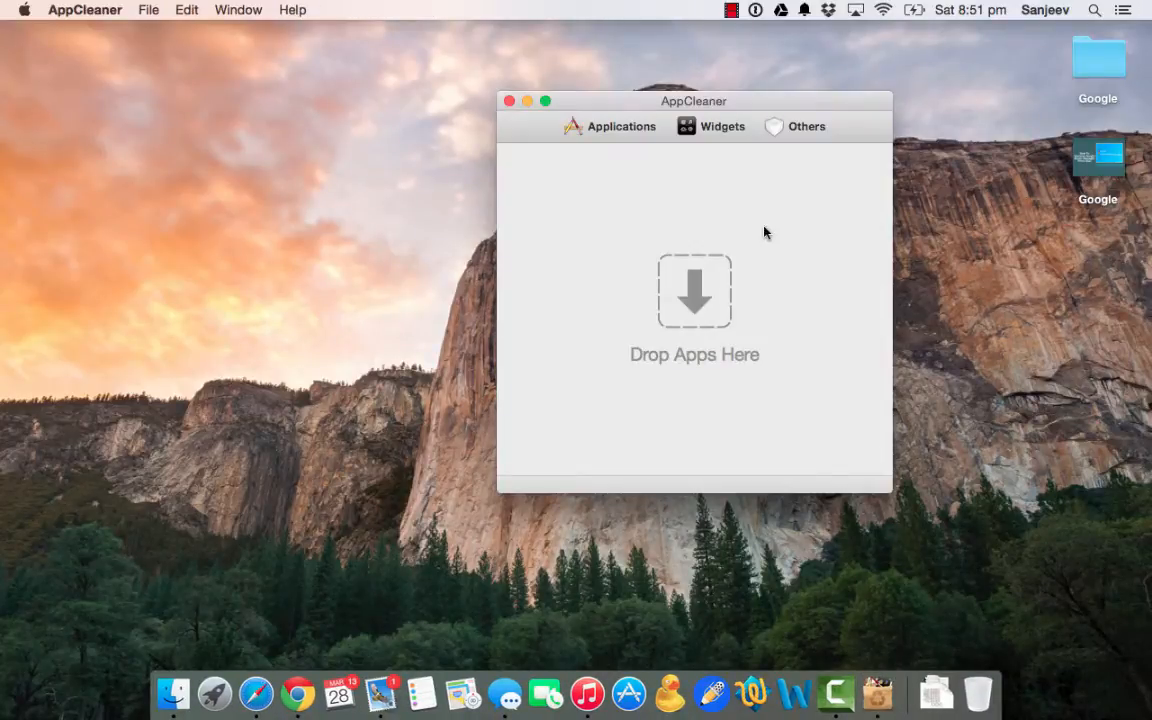
pyautogui.click(620, 126)
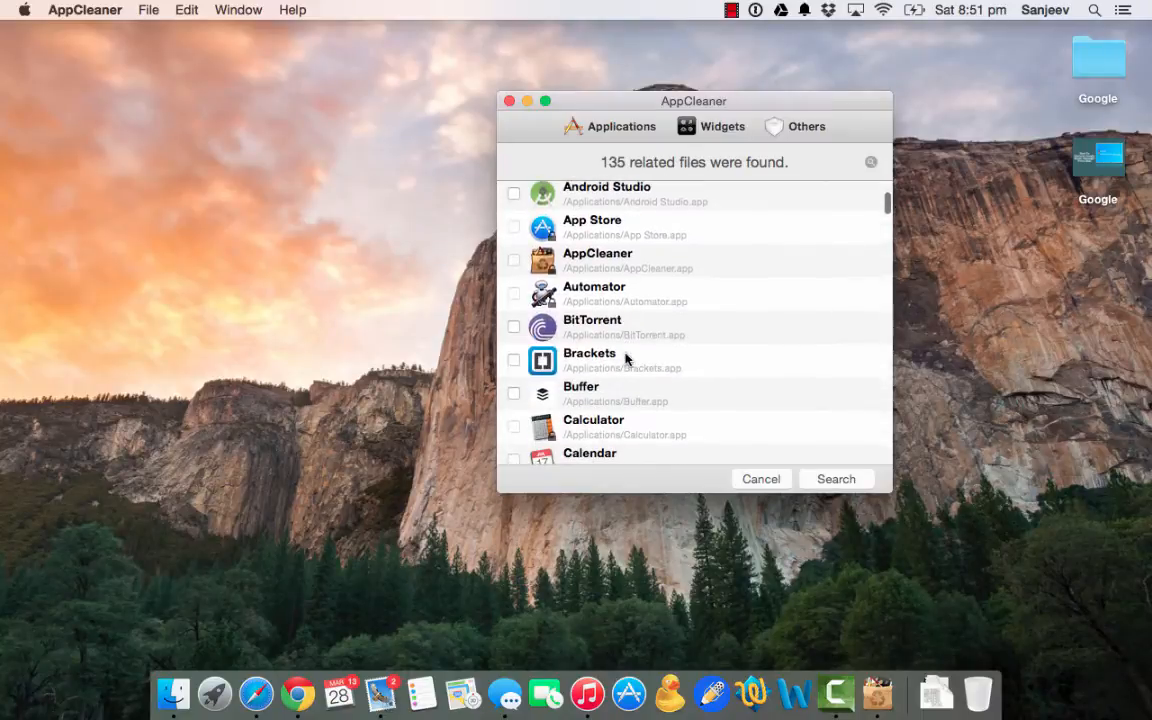
pyautogui.scroll(-3)
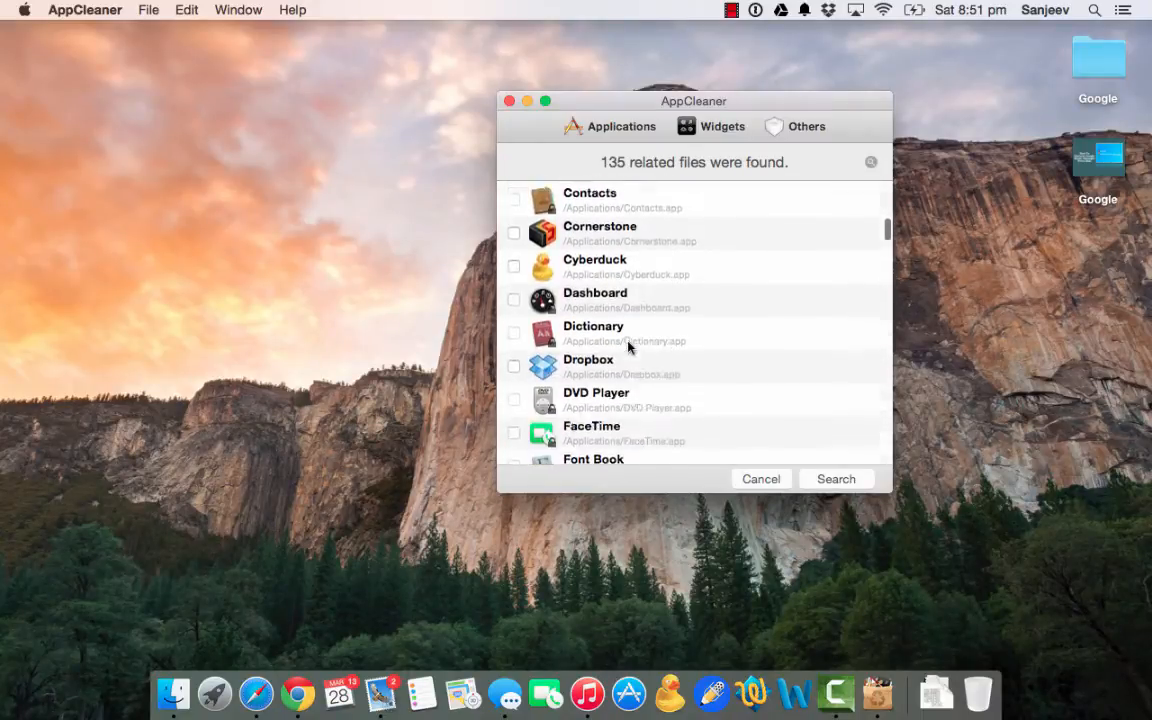
pyautogui.scroll(-3)
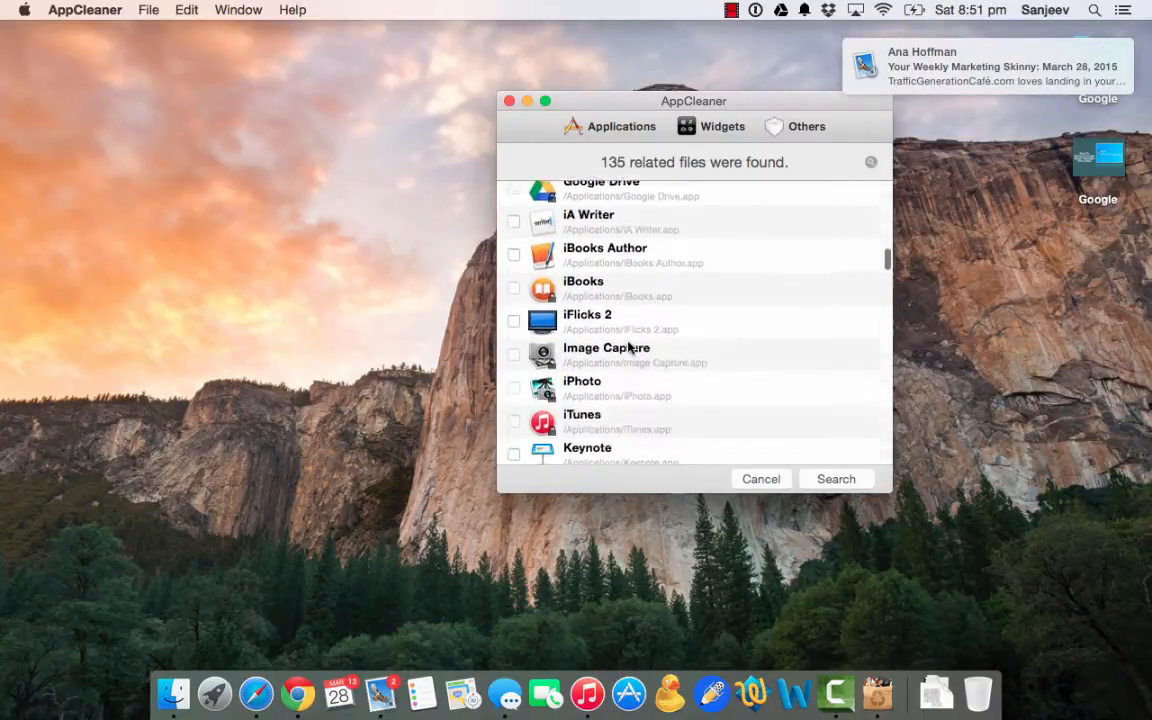
pyautogui.scroll(-3)
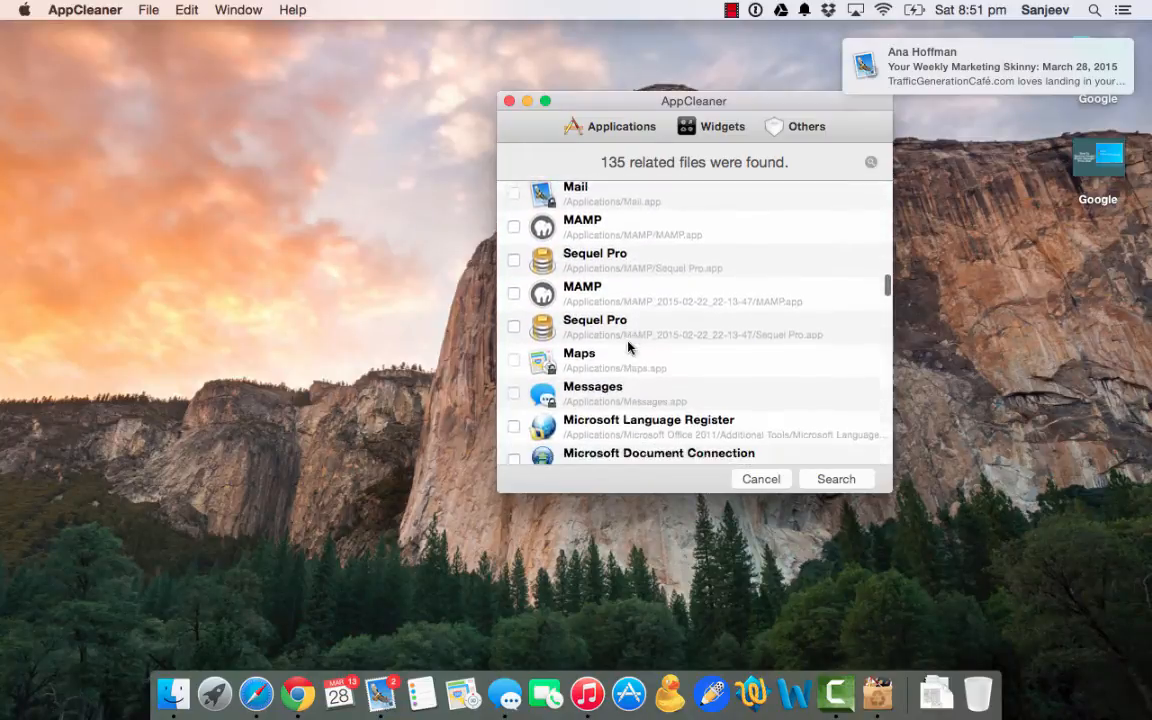
pyautogui.scroll(-3)
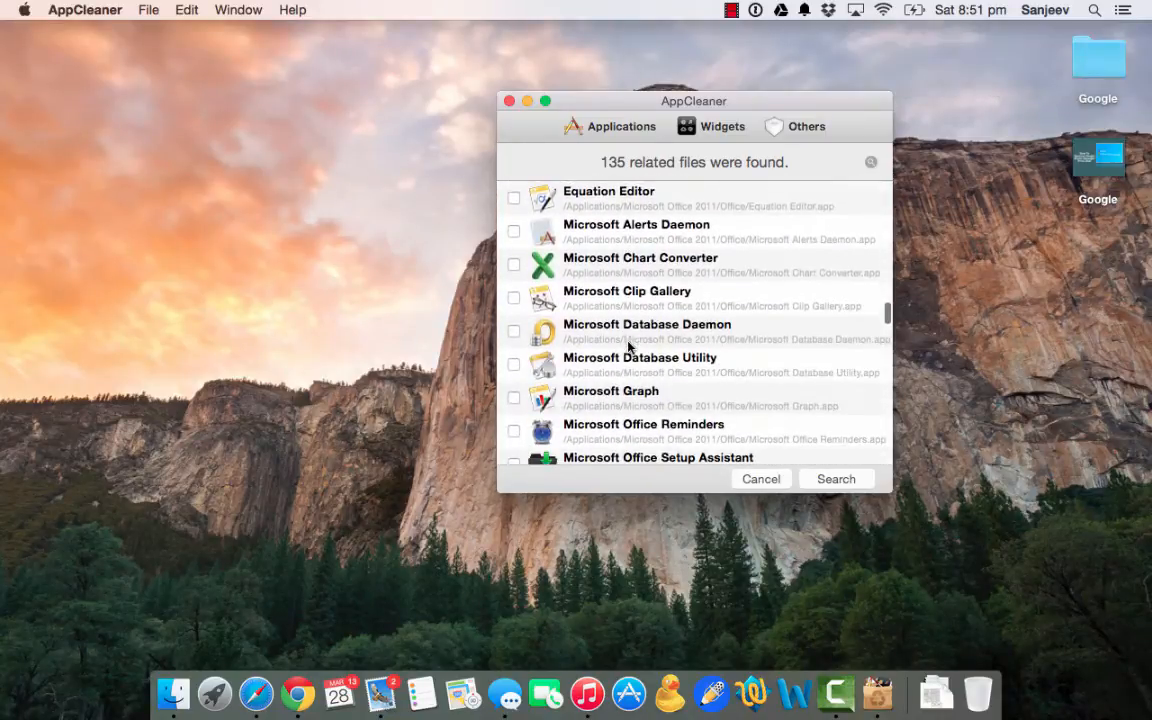
pyautogui.scroll(-3)
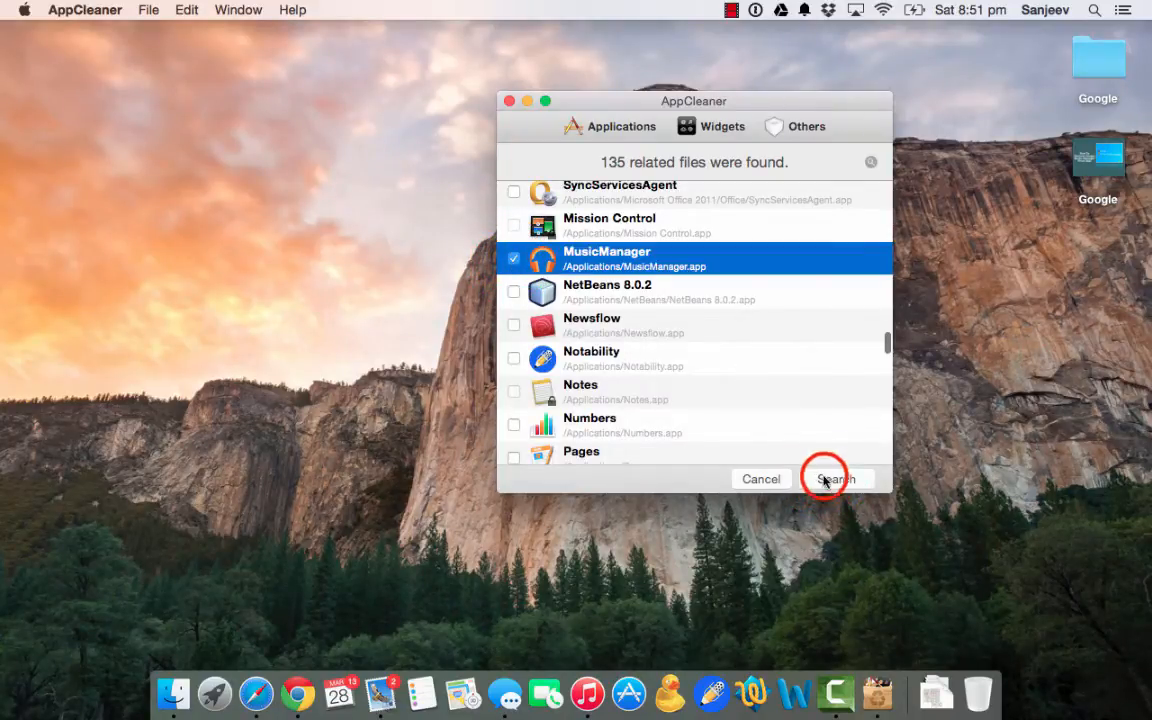
# Start AppCleaner's search for MusicManager's related files
pyautogui.click(836, 478)
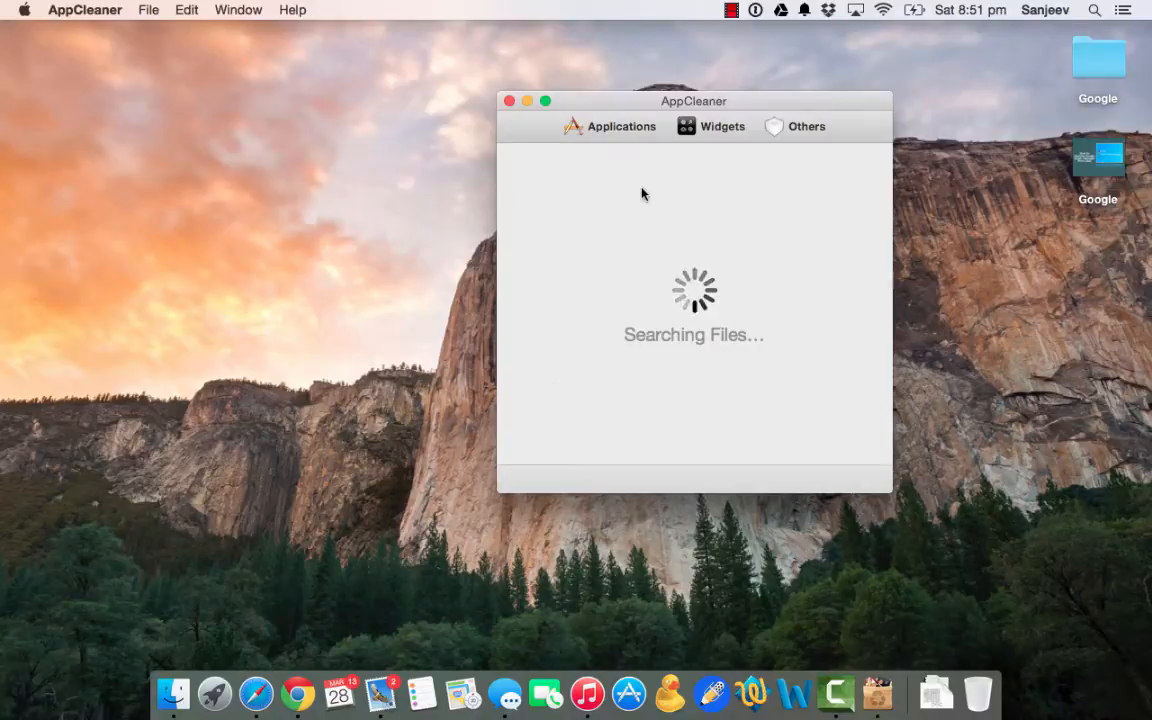
pyautogui.moveTo(644, 367)
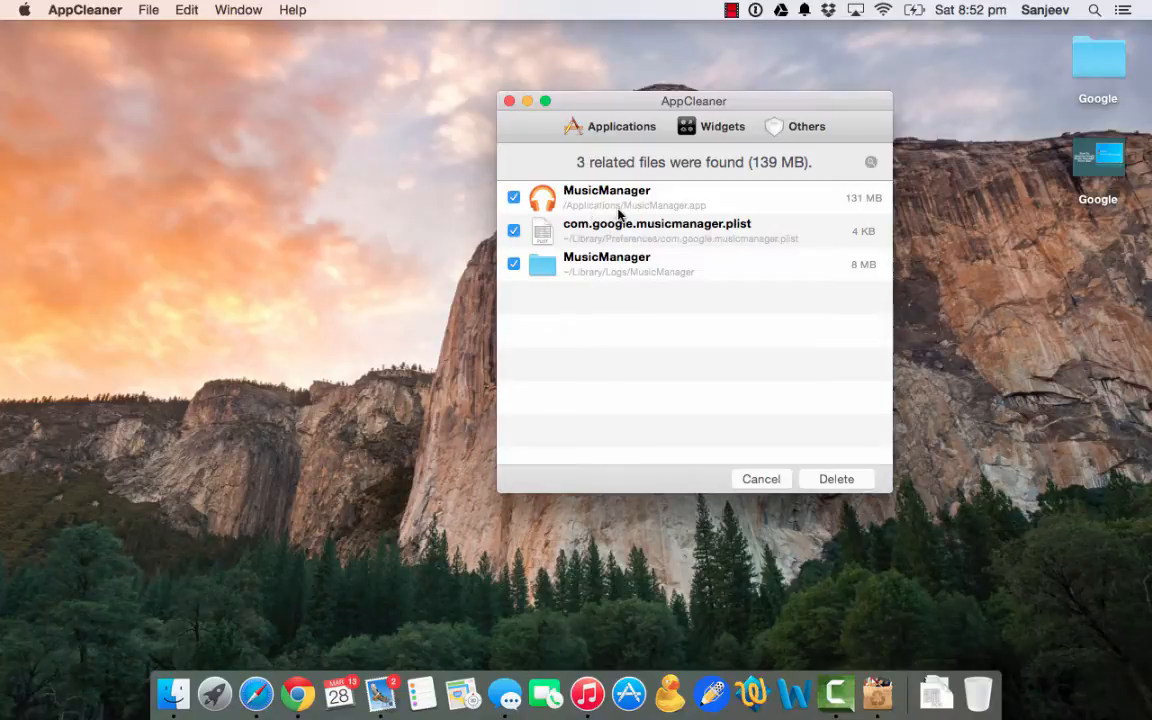
pyautogui.moveTo(700, 215)
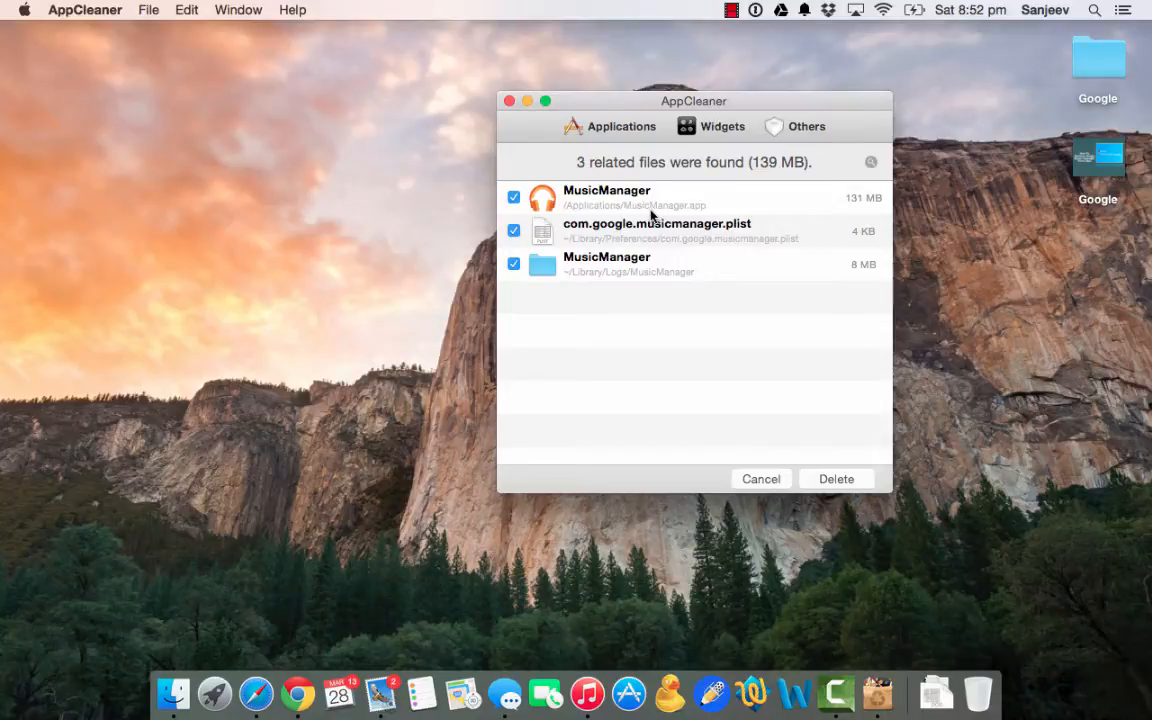
pyautogui.moveTo(560, 248)
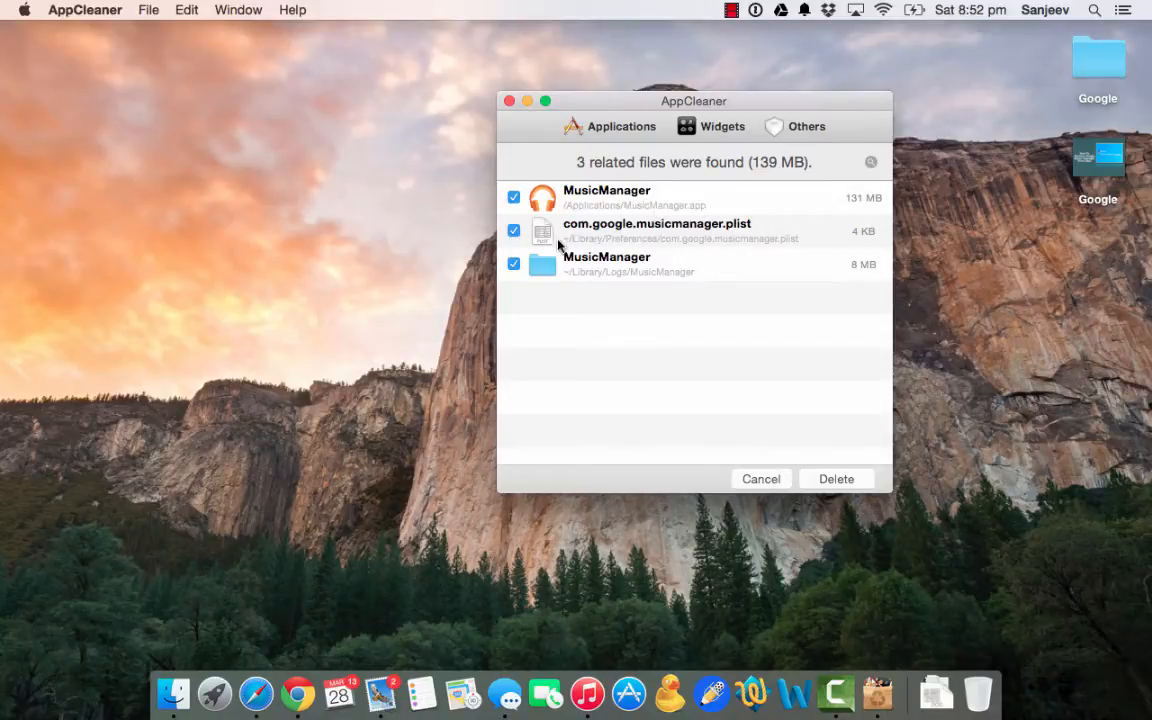
pyautogui.moveTo(593, 250)
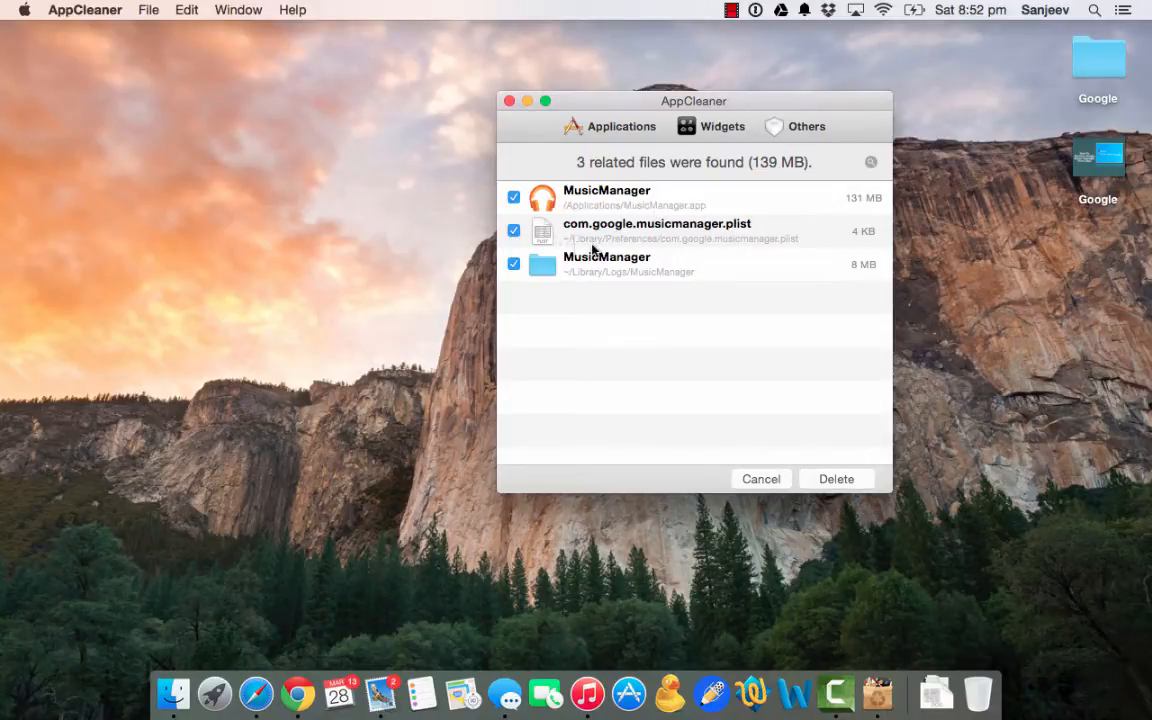
pyautogui.moveTo(663, 247)
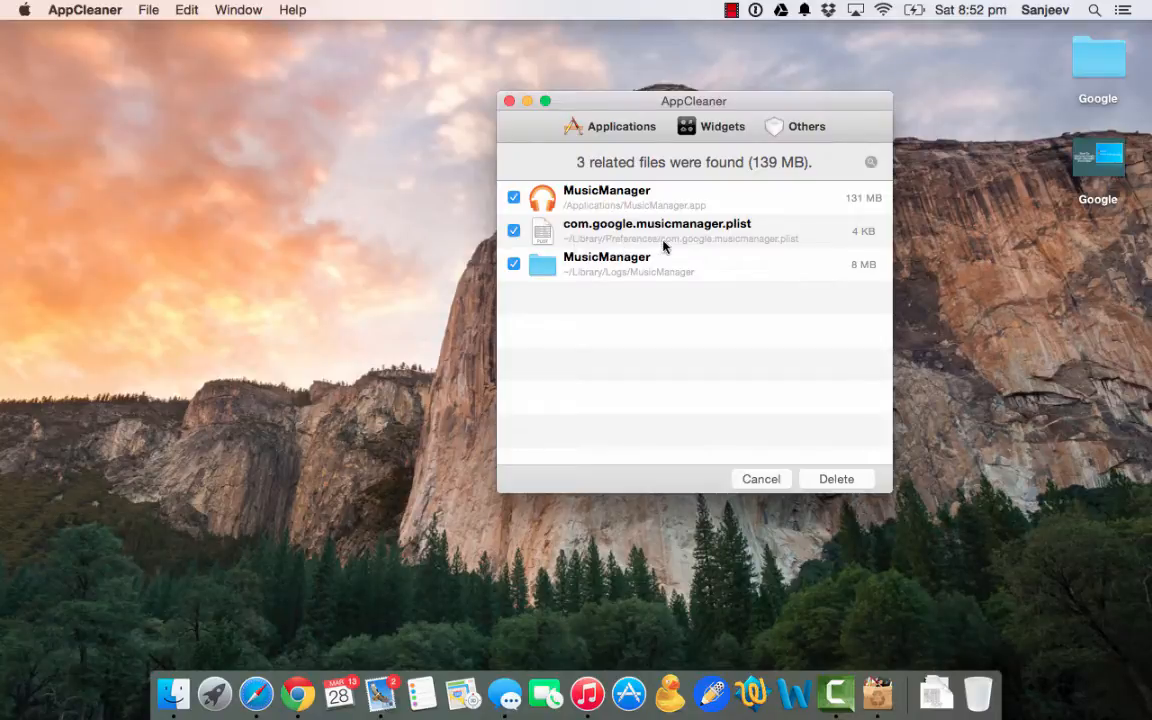
pyautogui.moveTo(675, 250)
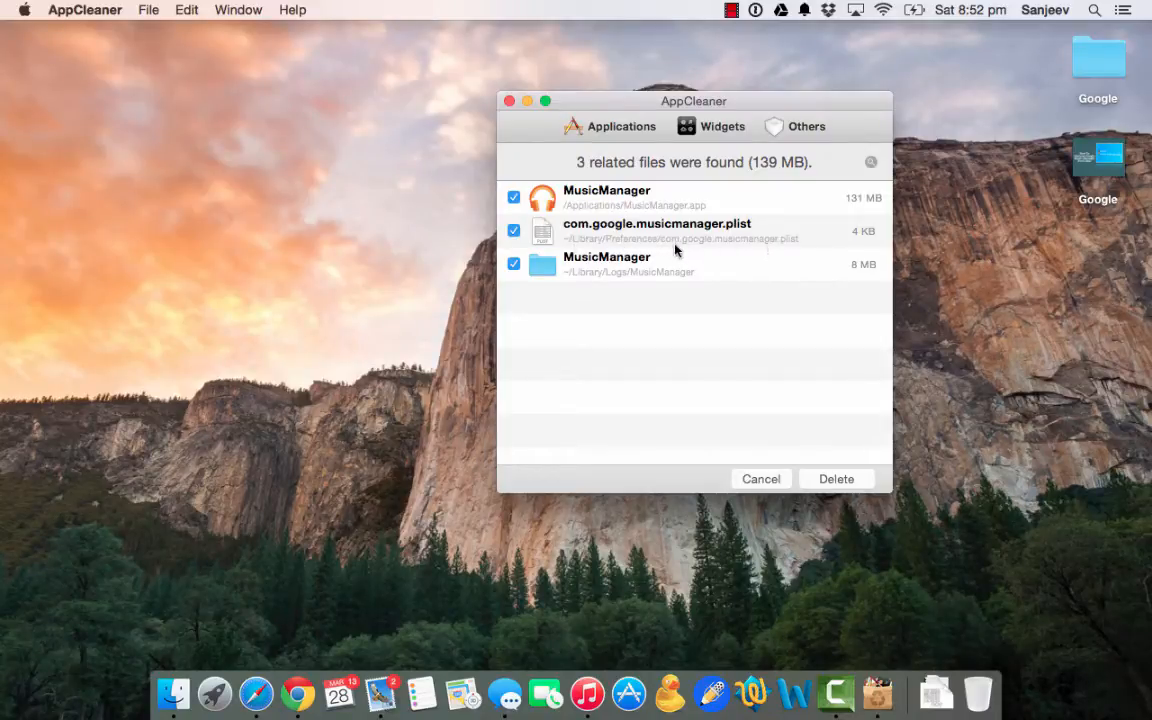
pyautogui.moveTo(783, 249)
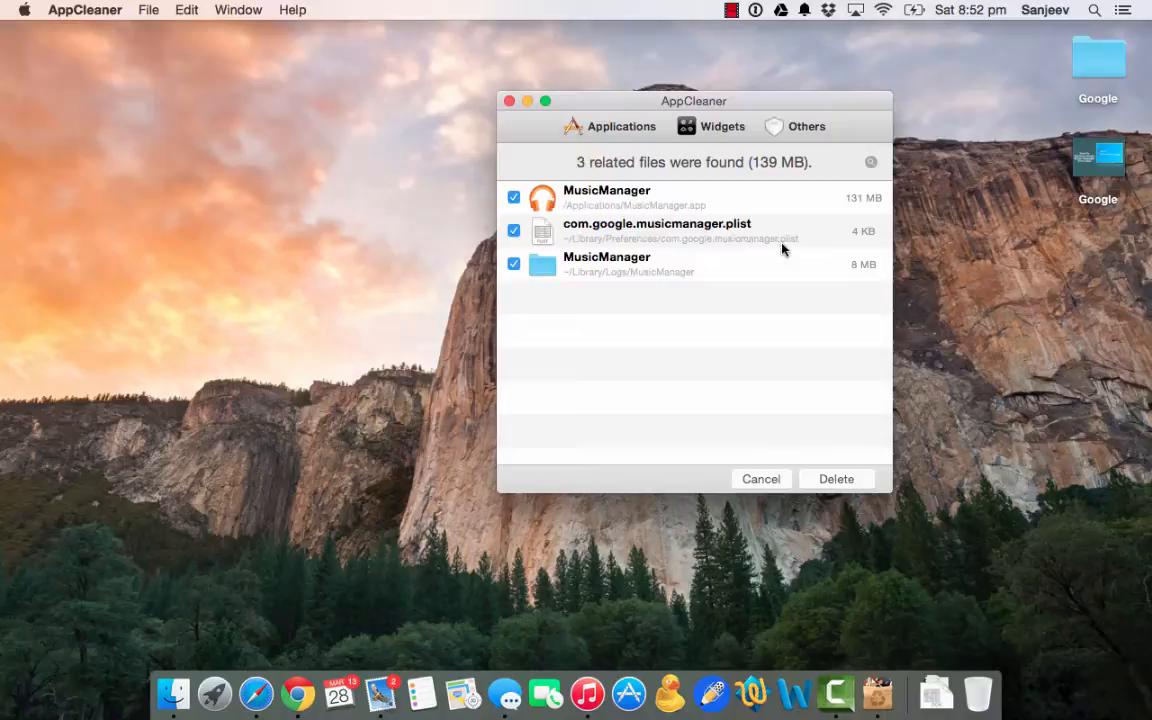
pyautogui.moveTo(583, 285)
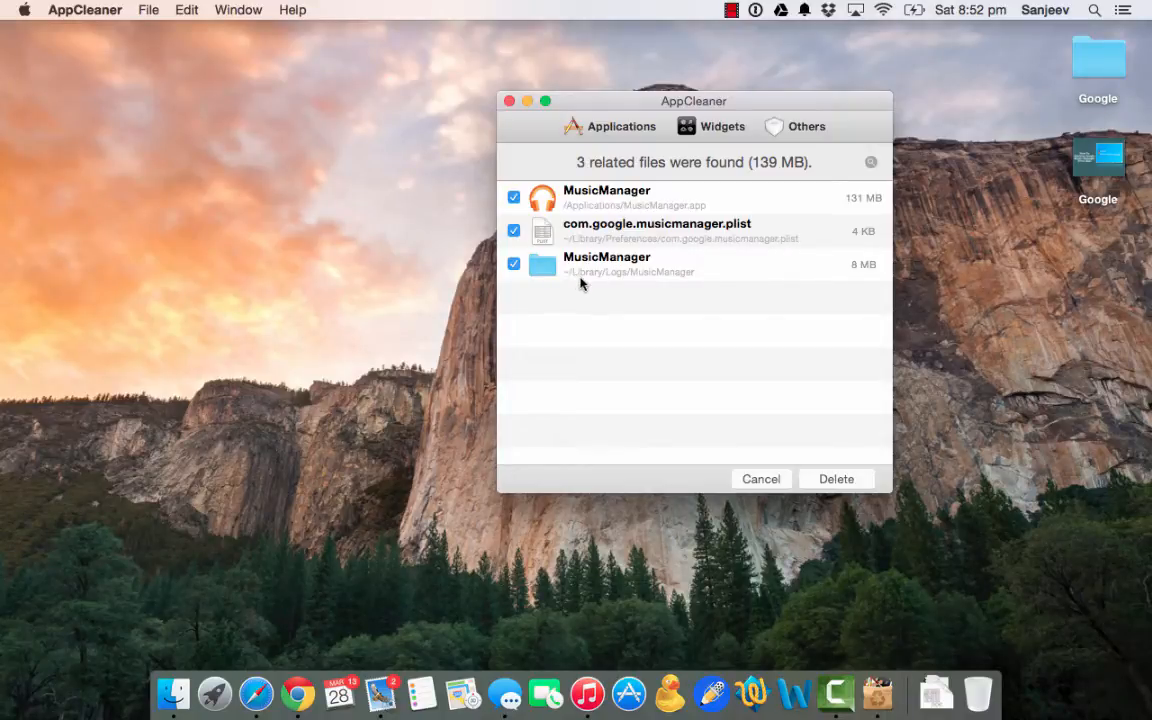
pyautogui.moveTo(616, 285)
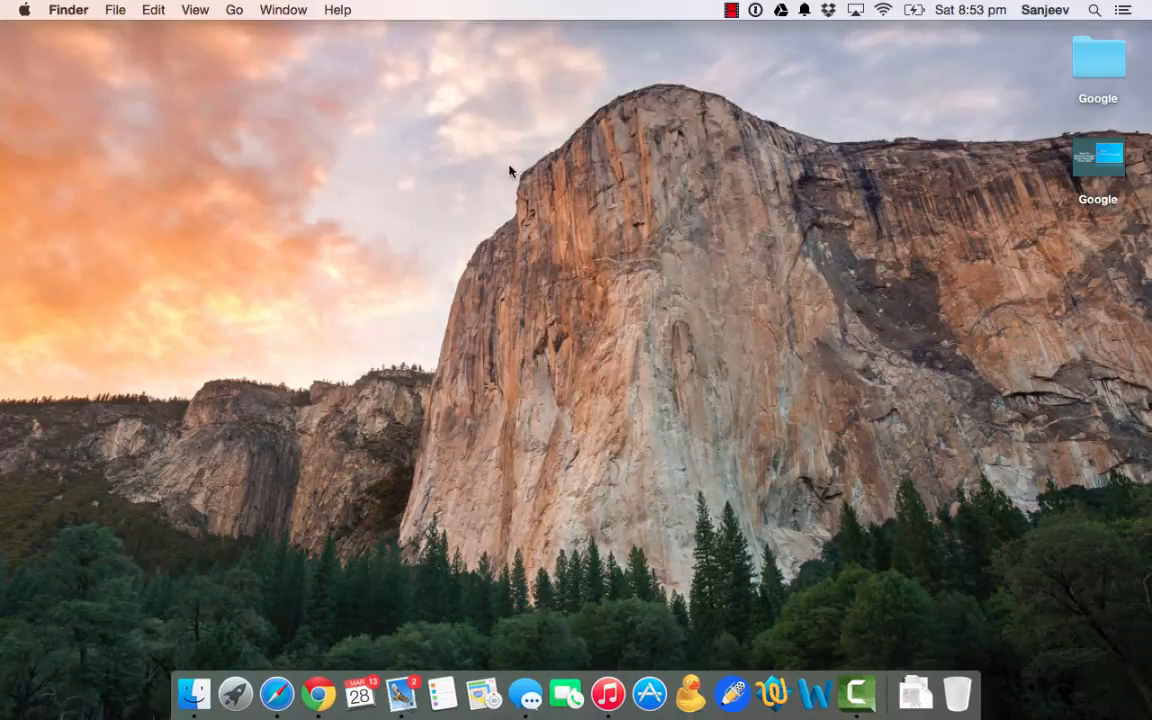
# Launch System Preferences from a Spotlight search
pyautogui.write('system Preferences')
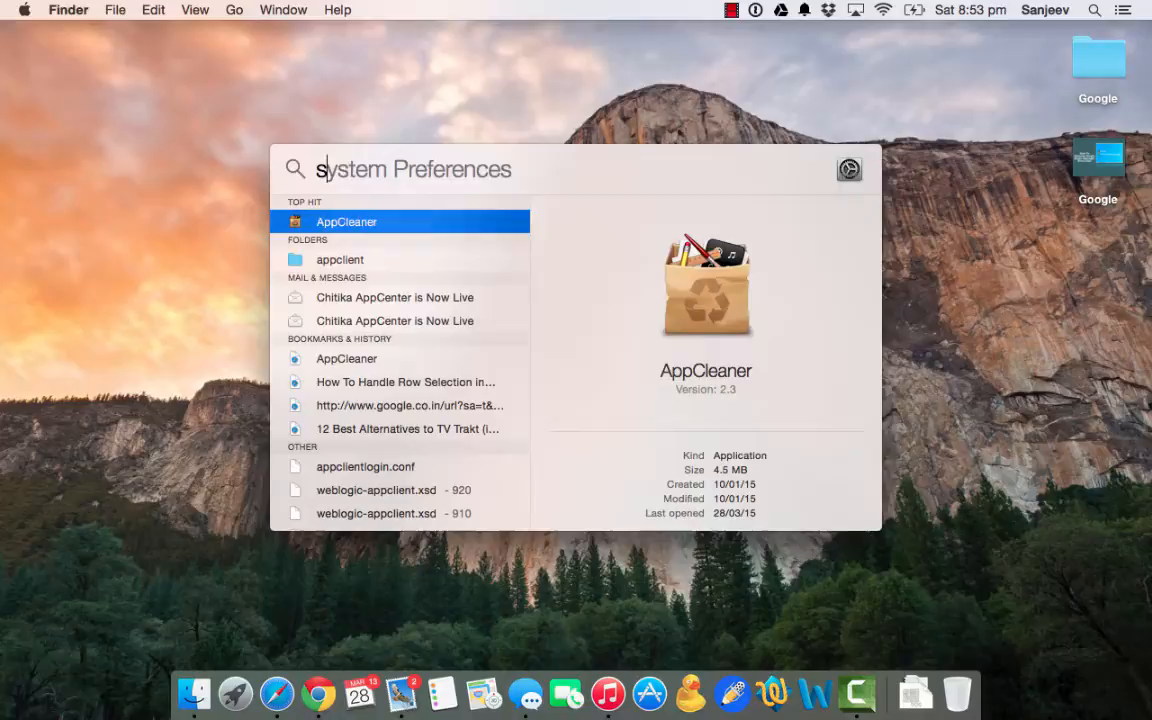
pyautogui.press('Escape')
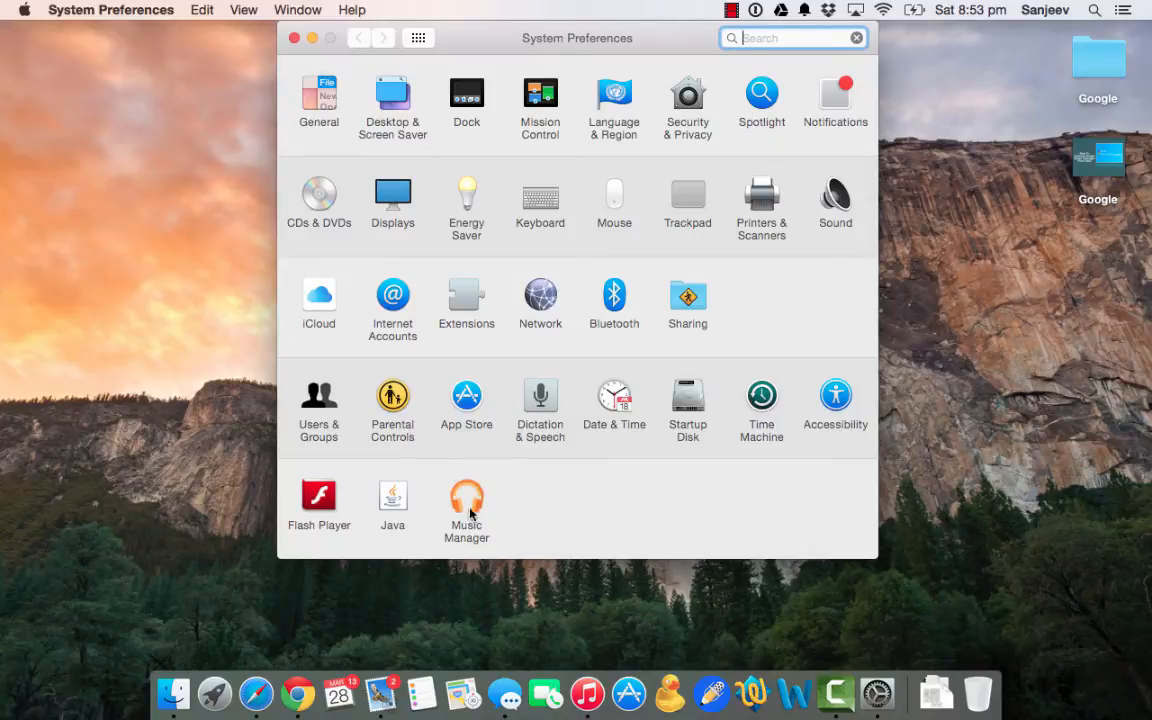
pyautogui.moveTo(464, 491)
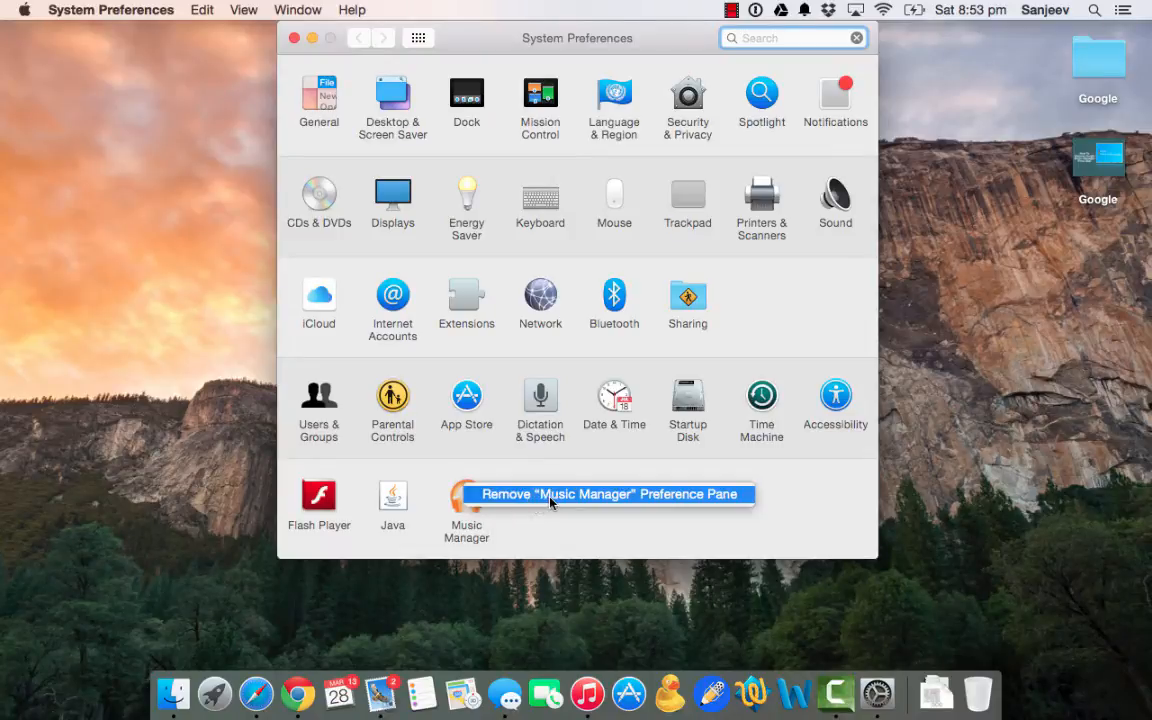
pyautogui.moveTo(650, 503)
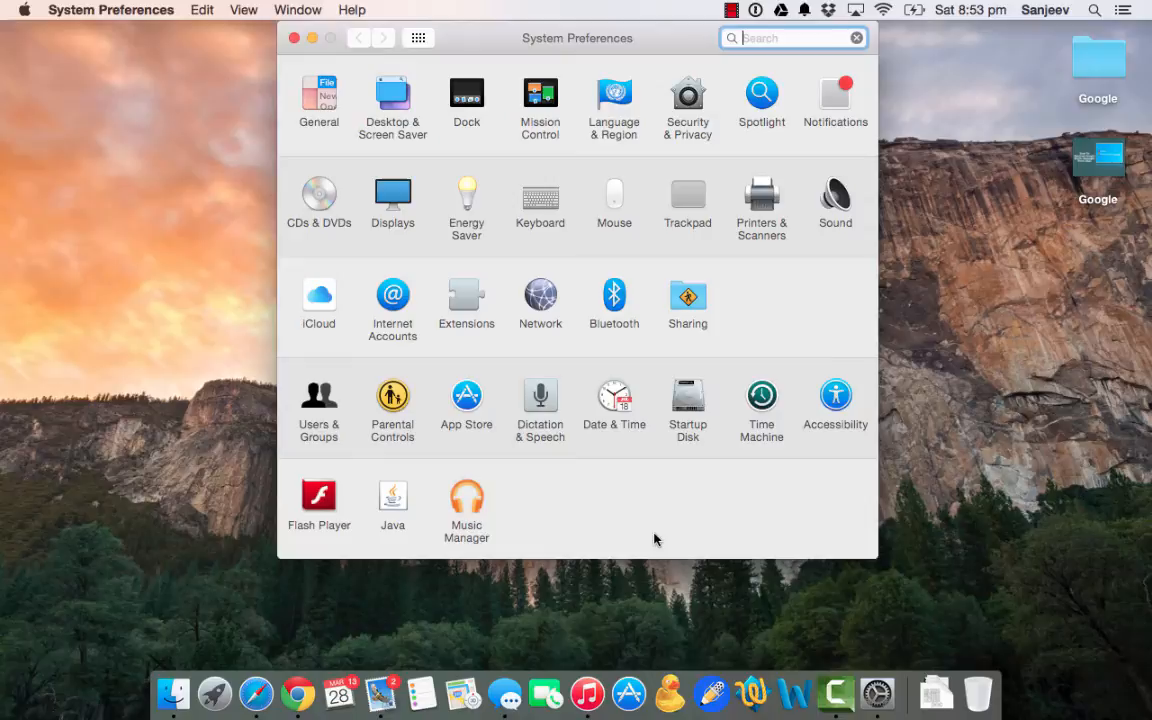
pyautogui.moveTo(376, 250)
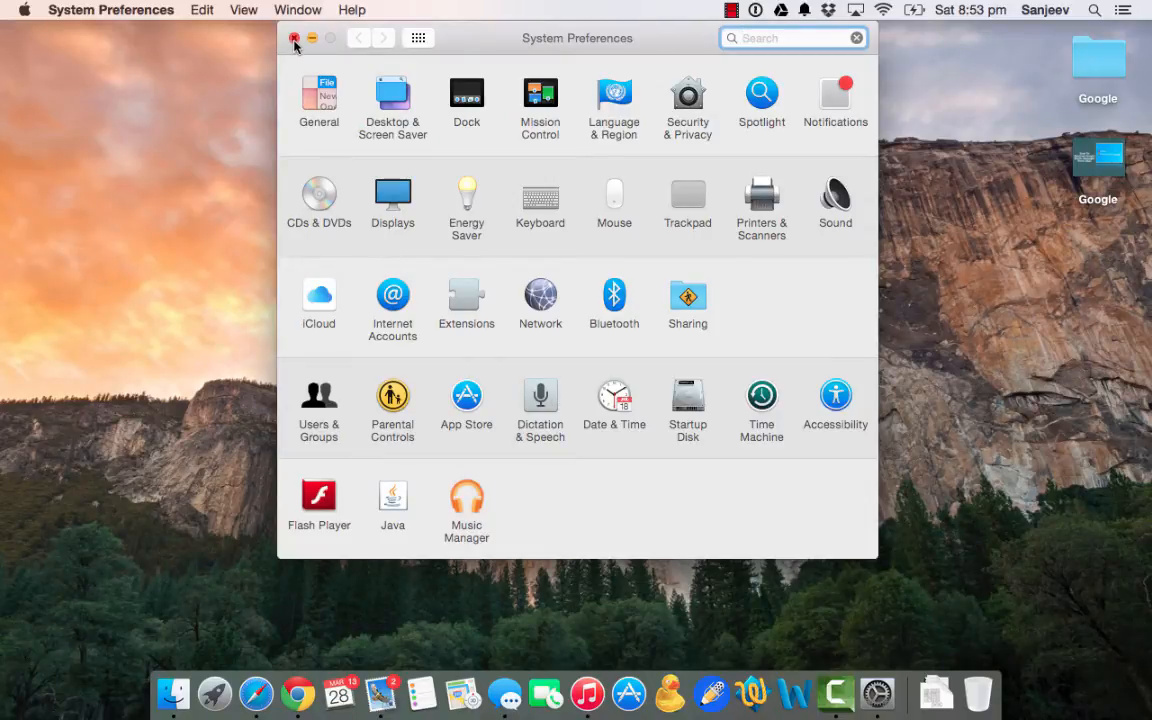
# Close the System Preferences window with its red close button
pyautogui.click(295, 38)
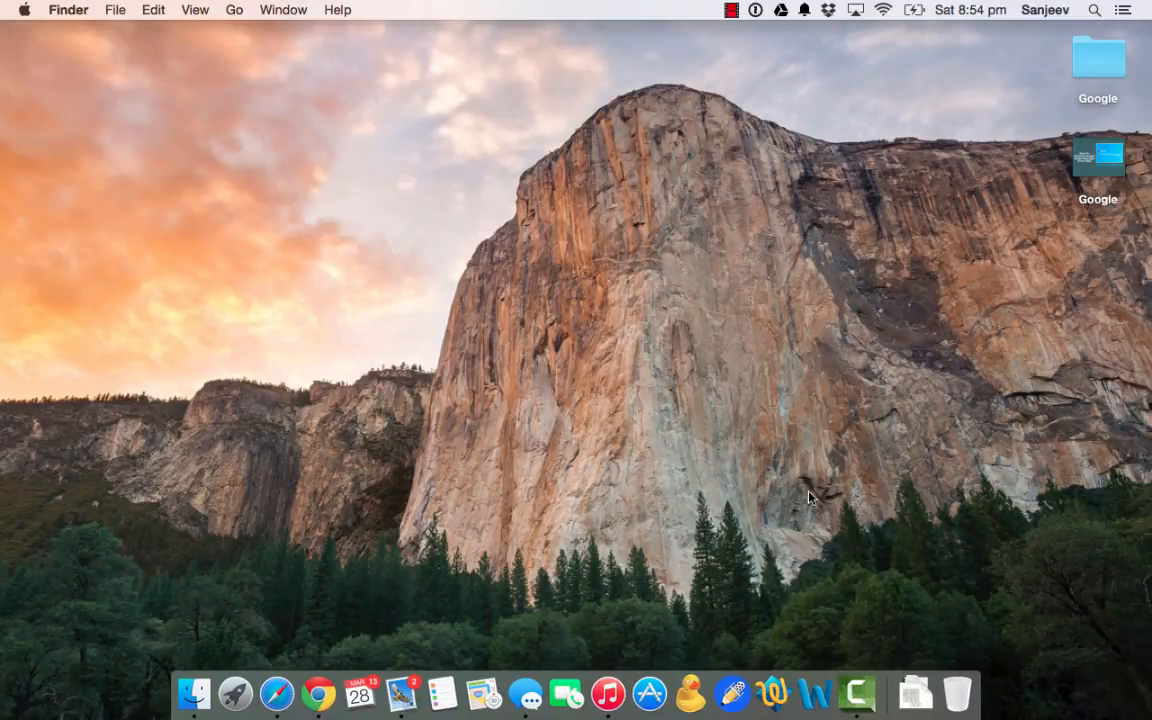
pyautogui.moveTo(693, 478)
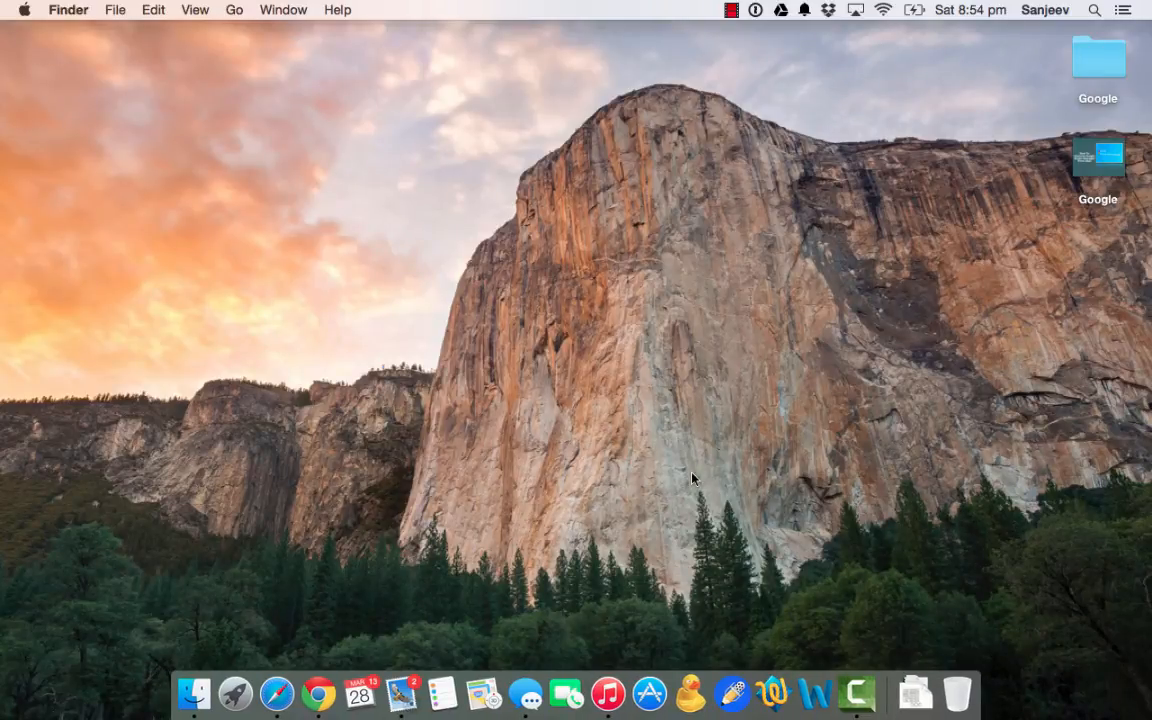